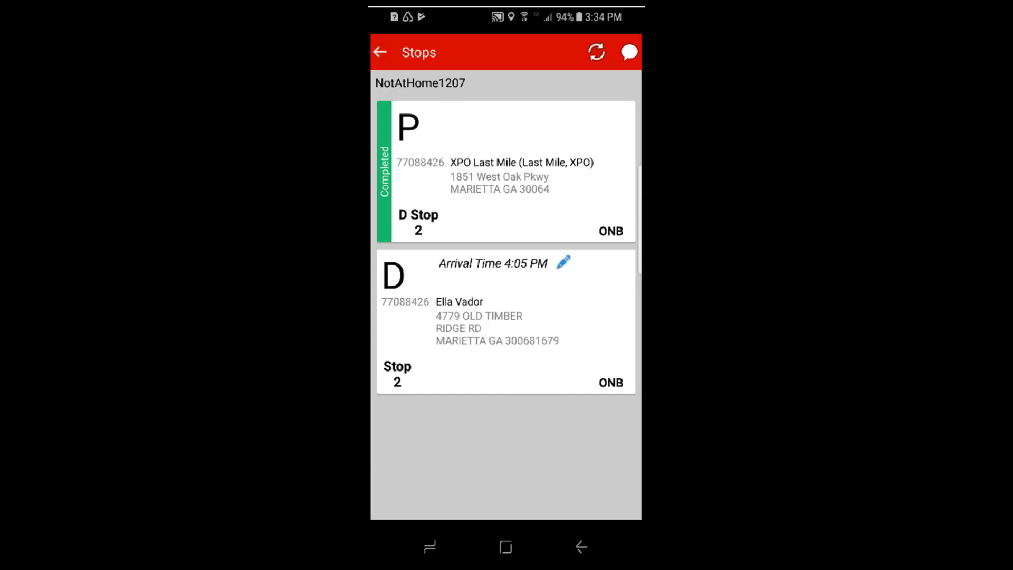
Open delivery stop 2 and mark arrival to show its 0-of-1 item list
click(505, 321)
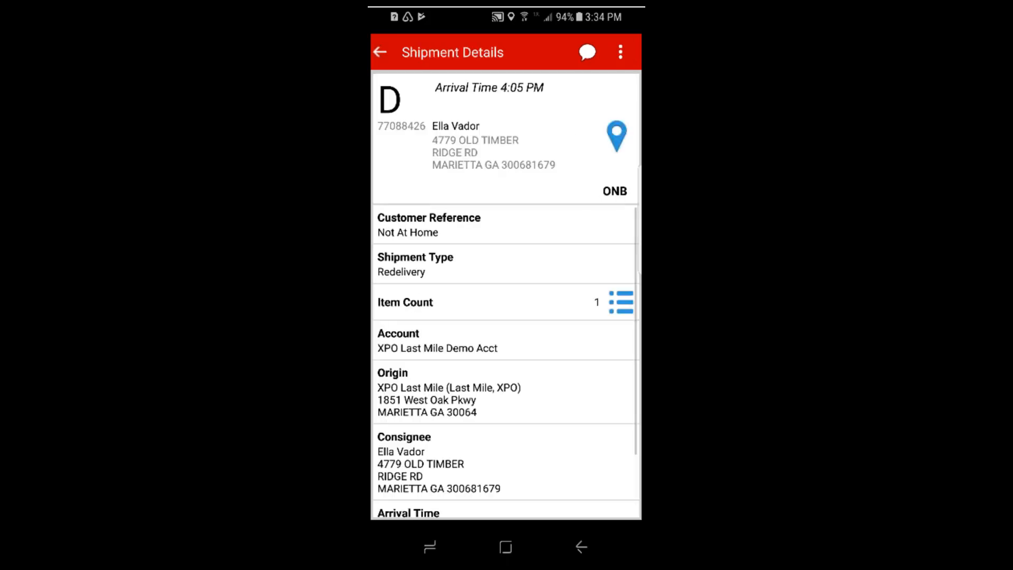
click(618, 51)
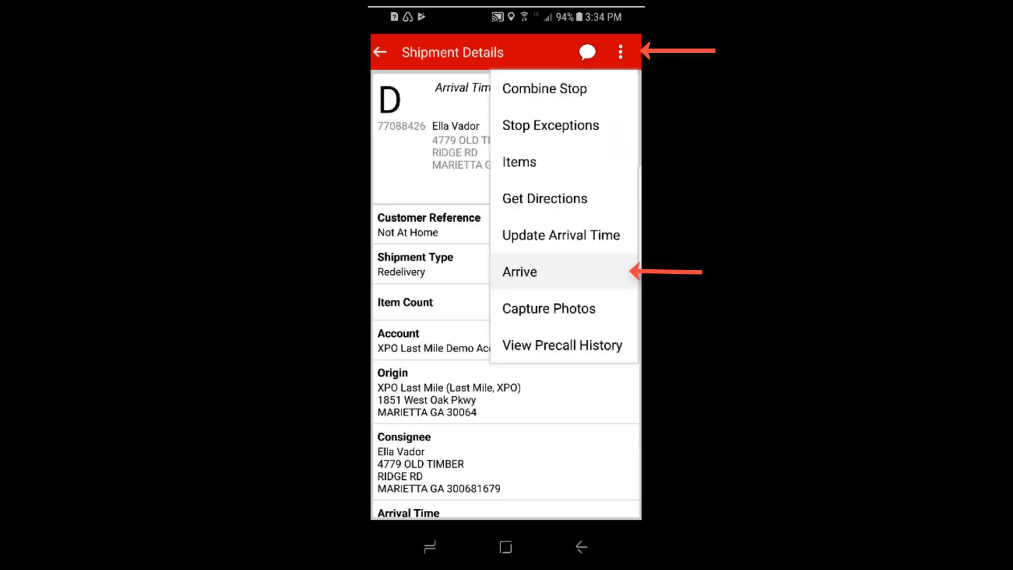
click(519, 271)
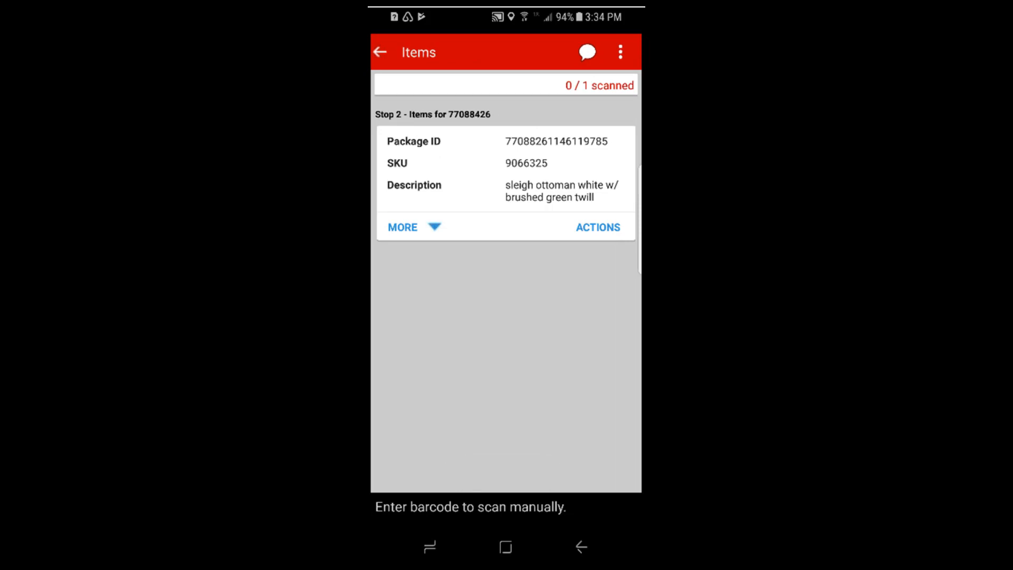
Go back to stop 2's Shipment Details and open its empty Stop Exceptions list
click(618, 52)
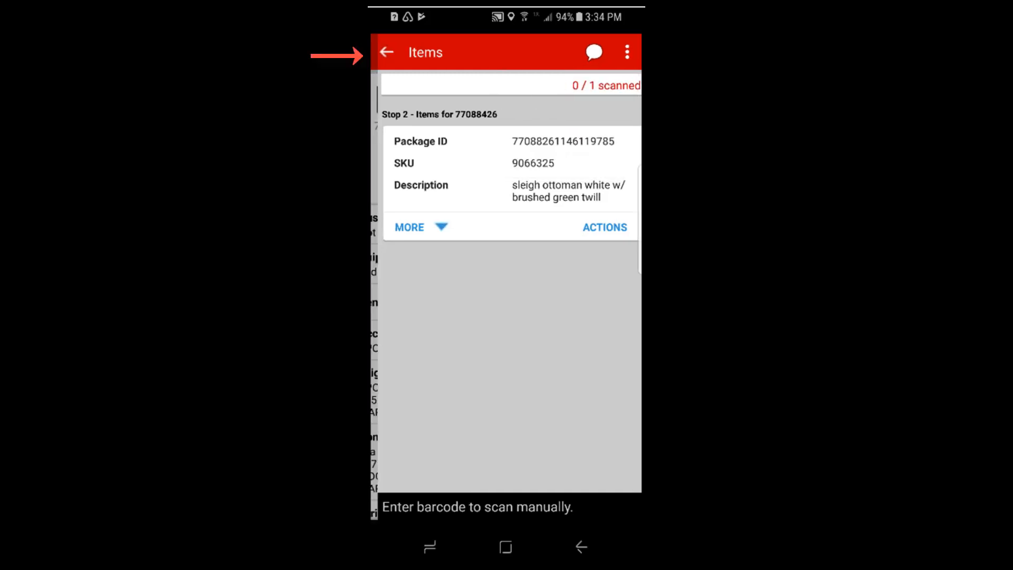
click(385, 52)
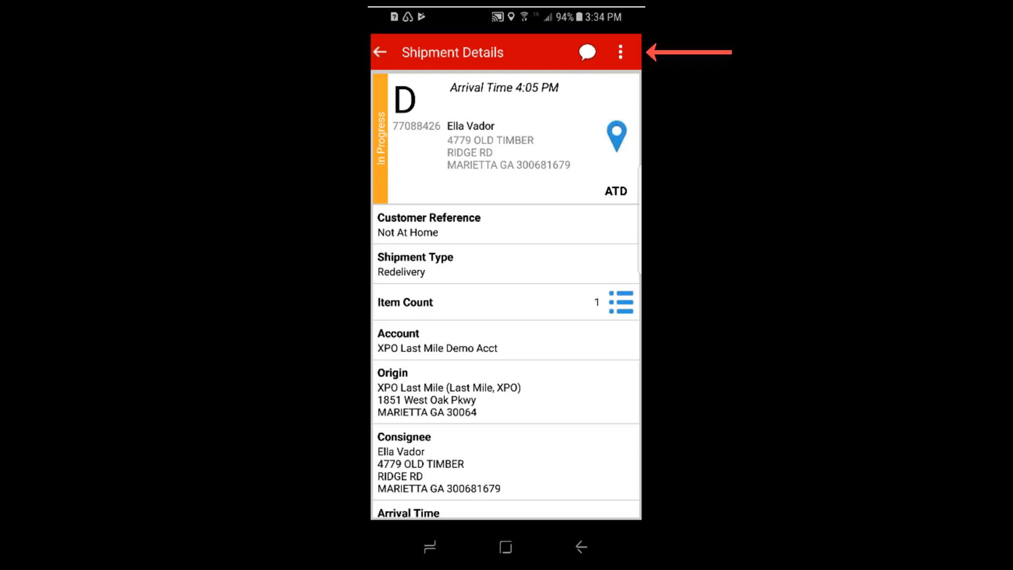
click(619, 52)
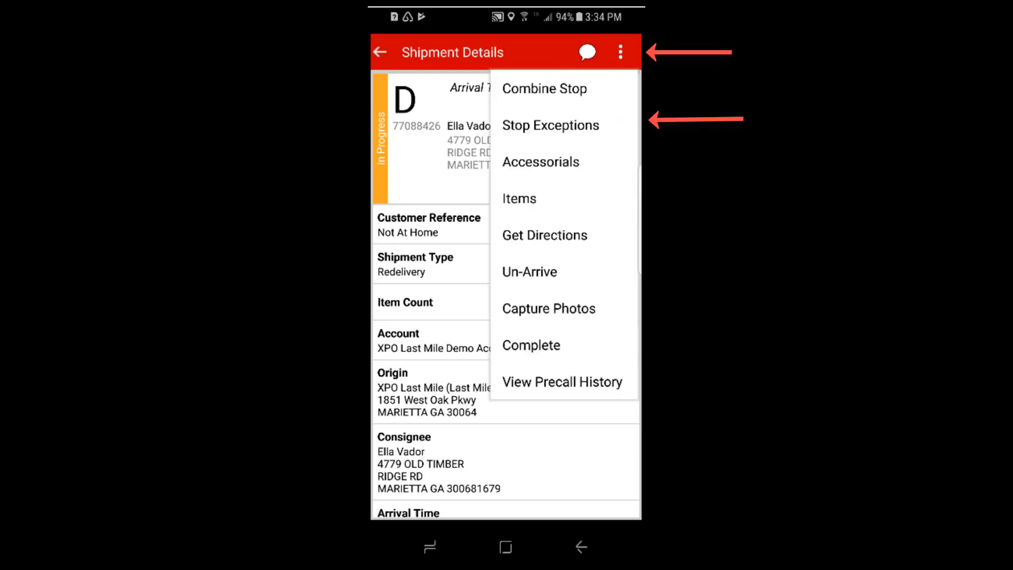
click(550, 125)
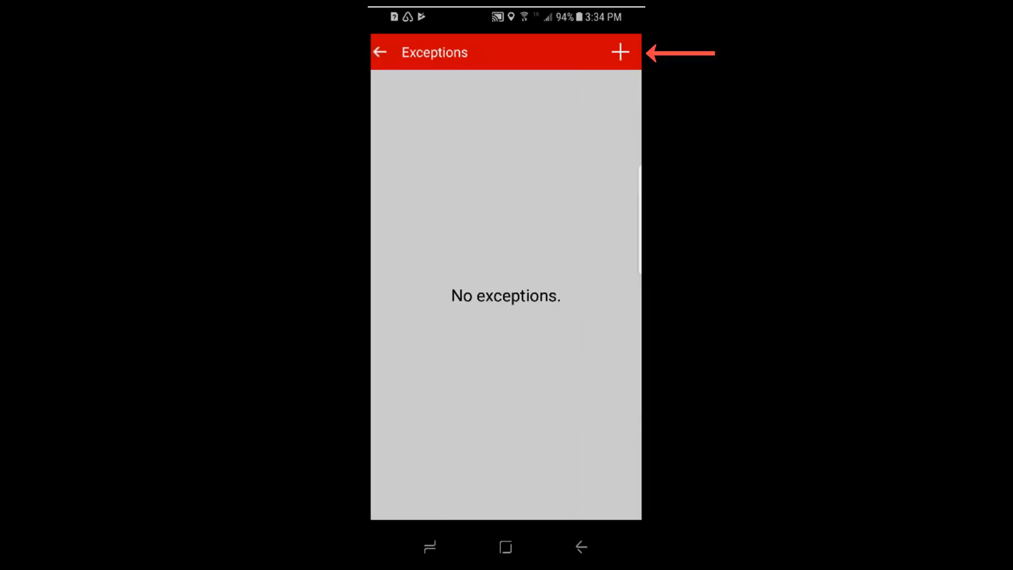
Add an Attempt > Not at Home exception to stop 2 with a captured photo
click(618, 52)
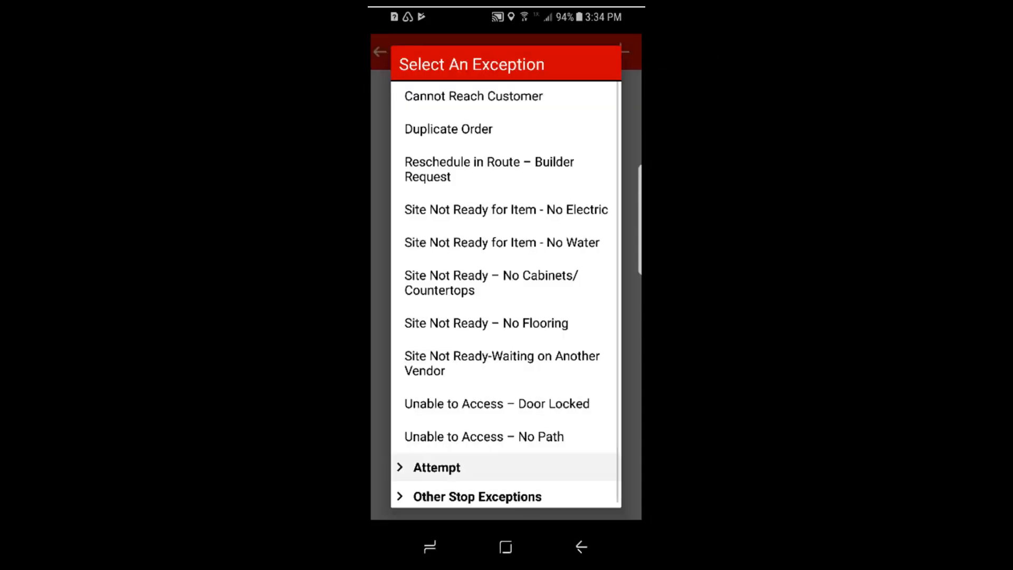
click(437, 467)
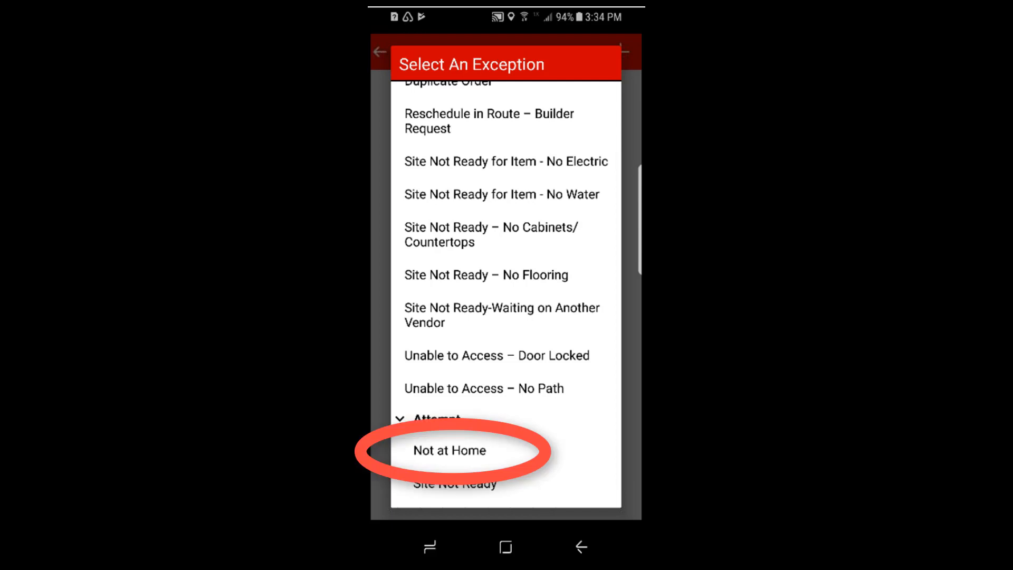
click(449, 450)
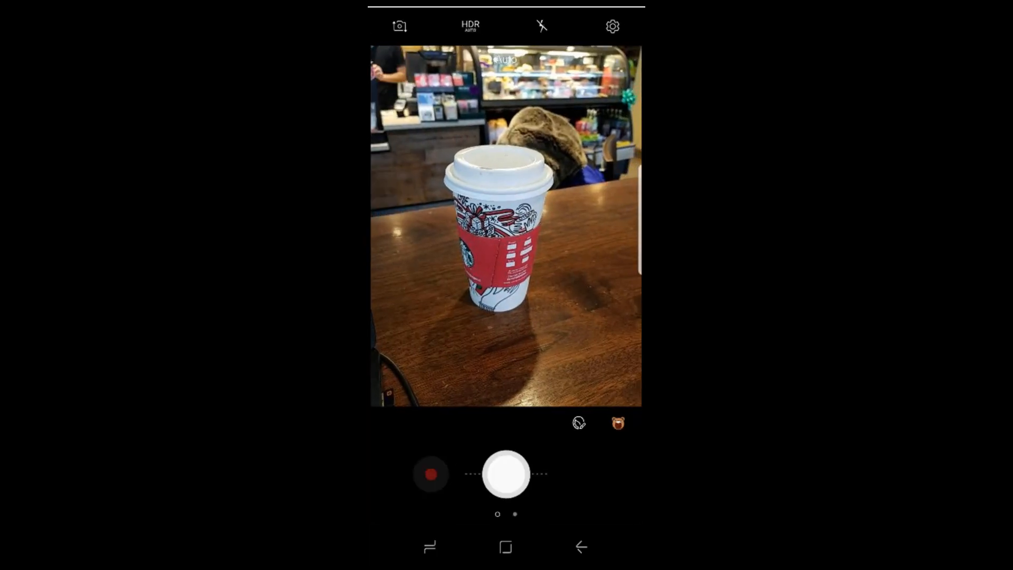
click(505, 474)
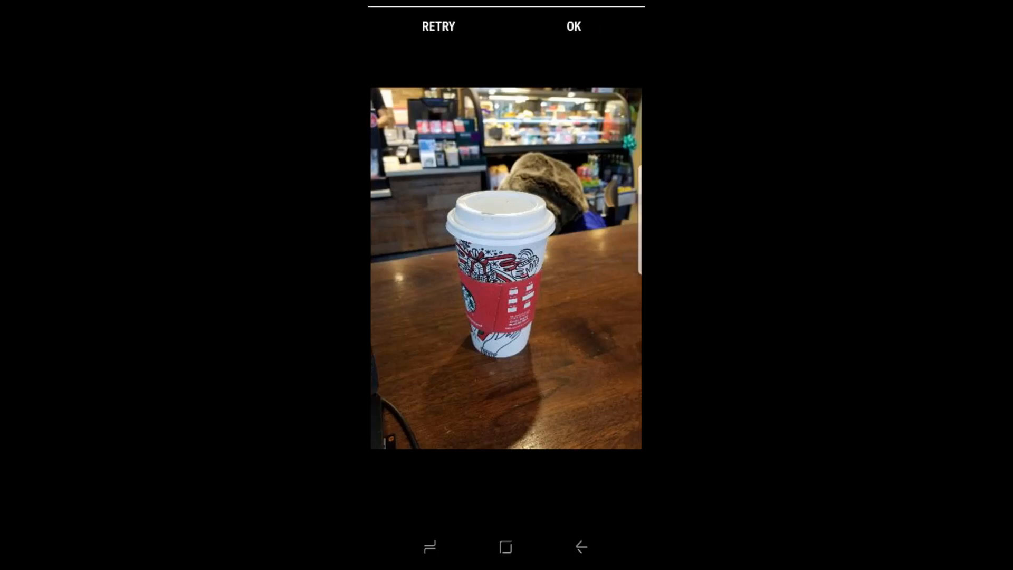
click(572, 26)
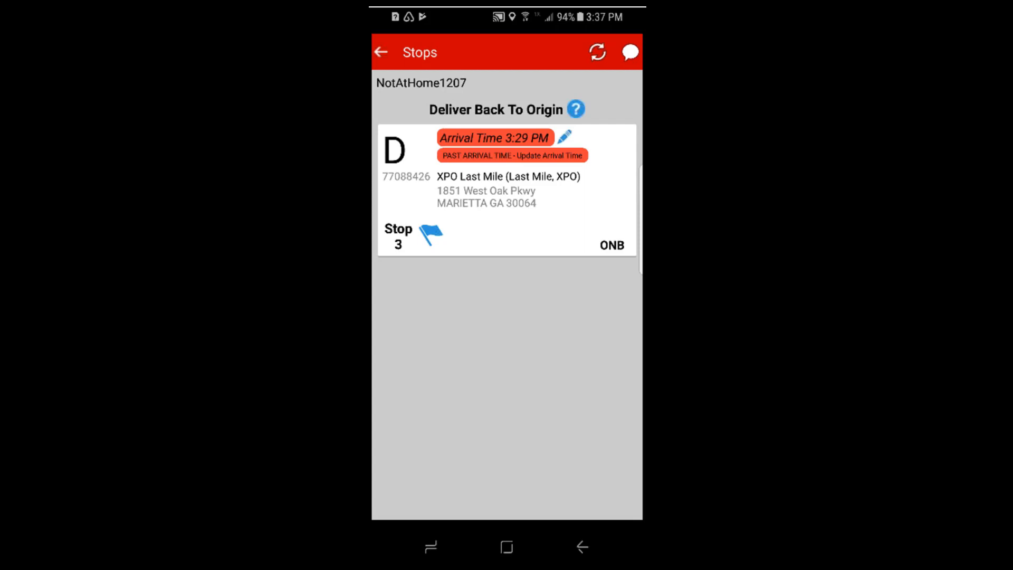
Open return-to-origin stop 3 and mark arrival there
click(506, 187)
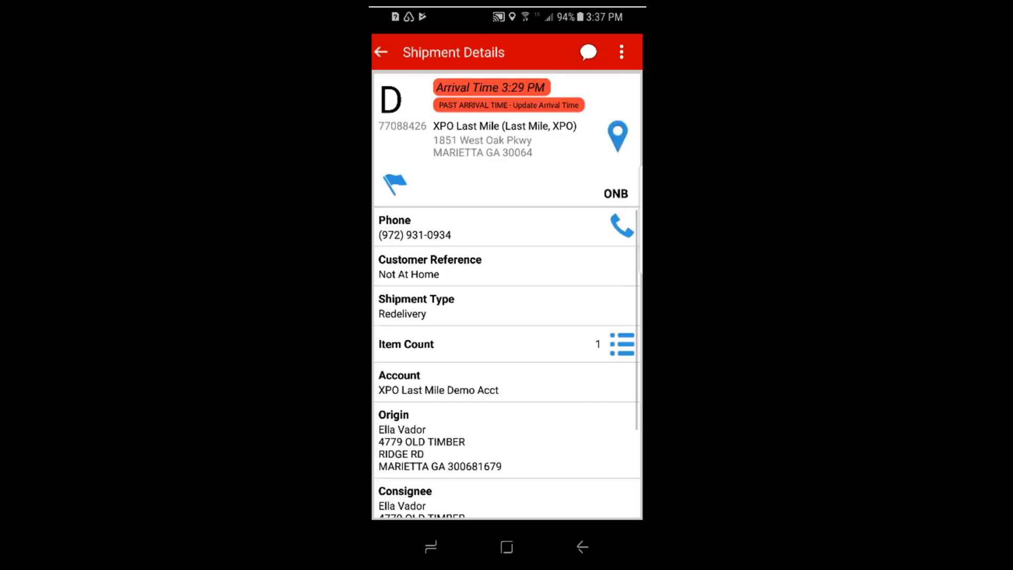
click(619, 52)
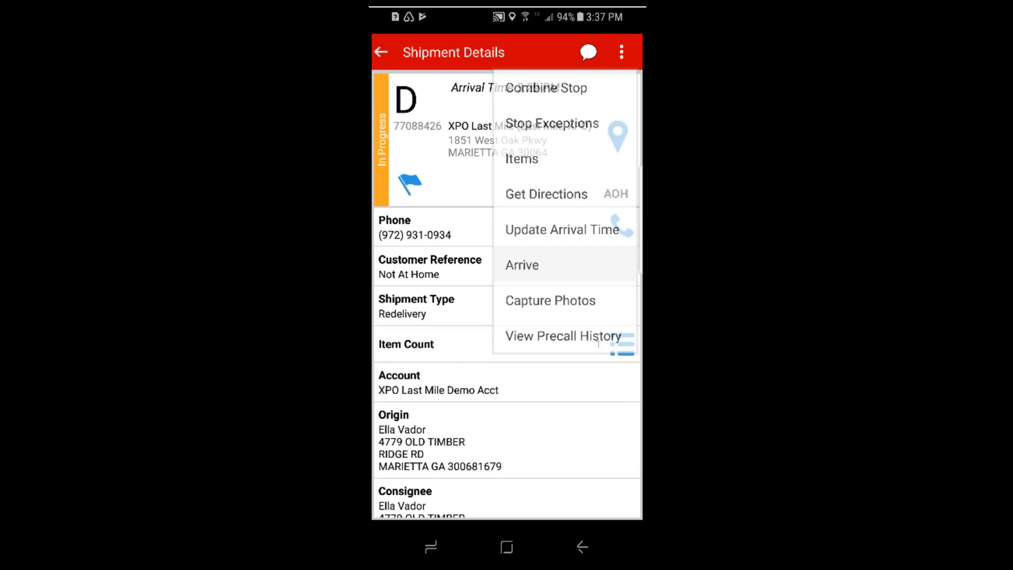
click(521, 158)
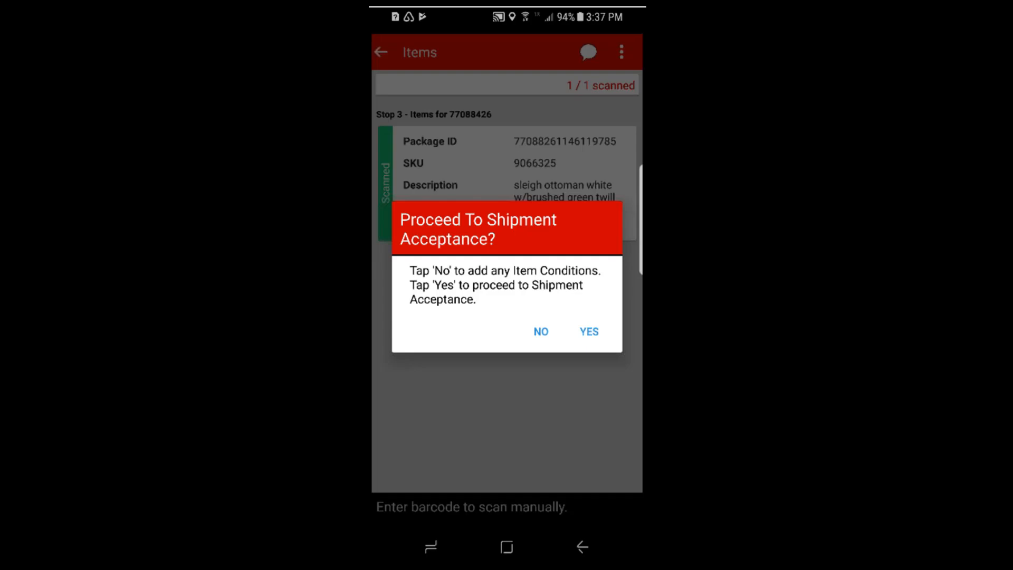
Accept the shipment with a signature tendered by Manager, then refresh the stops list
click(587, 331)
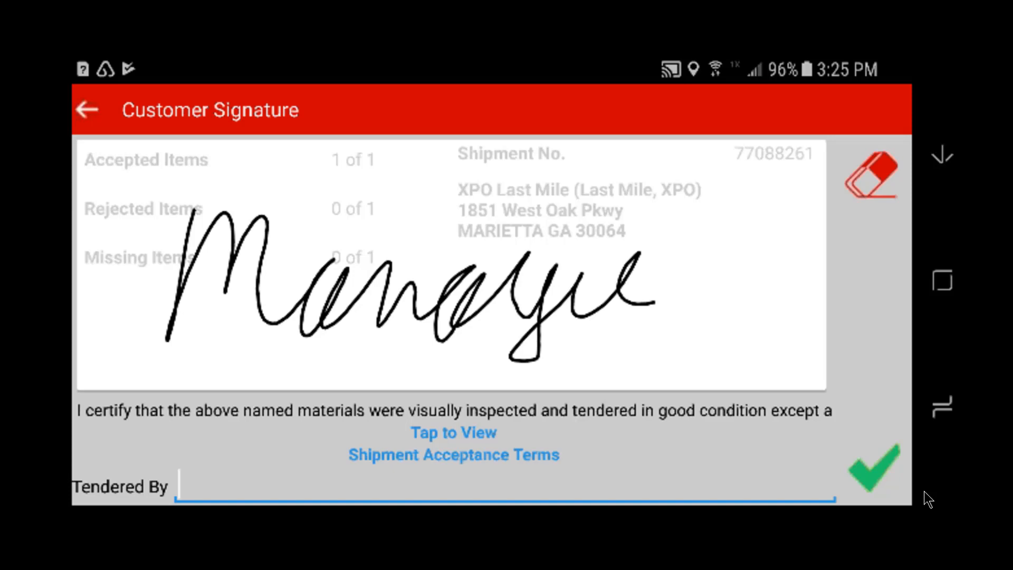
text(Manager)
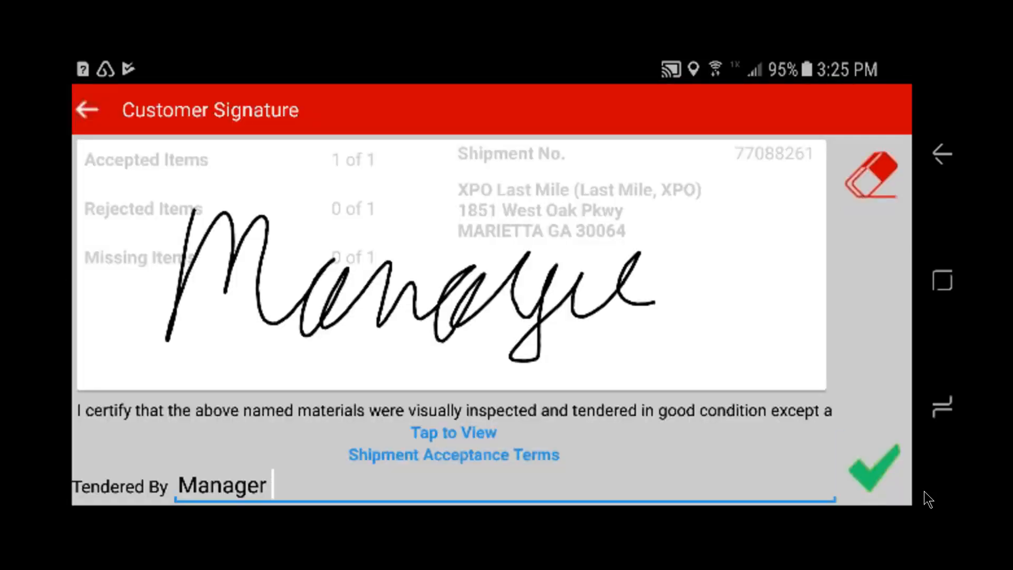
click(874, 467)
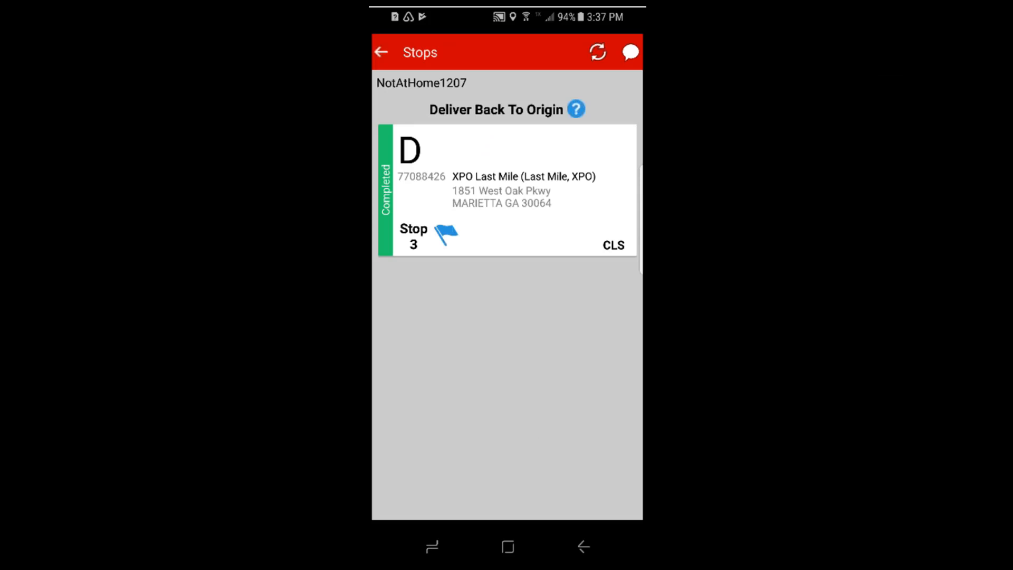
click(596, 53)
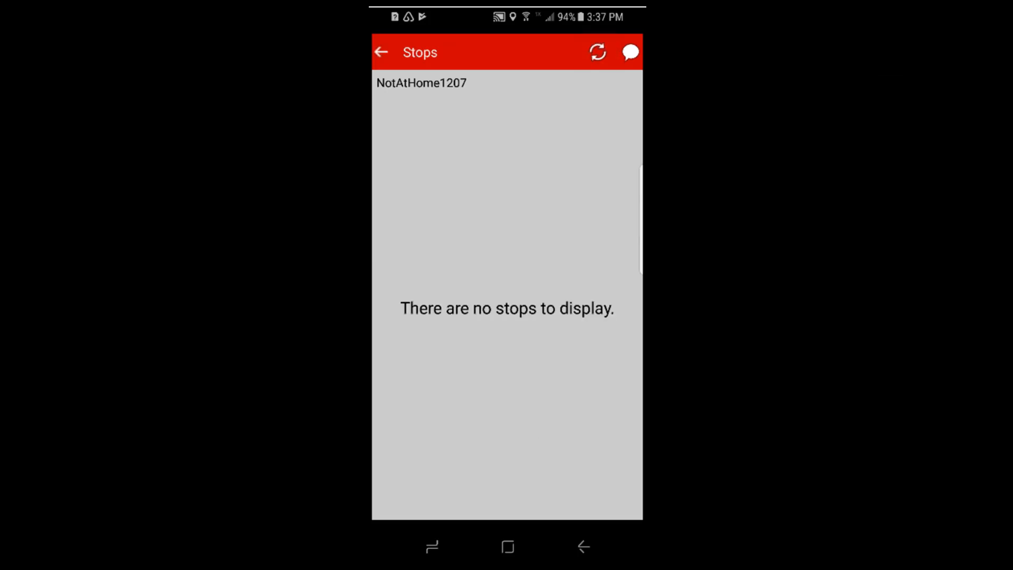